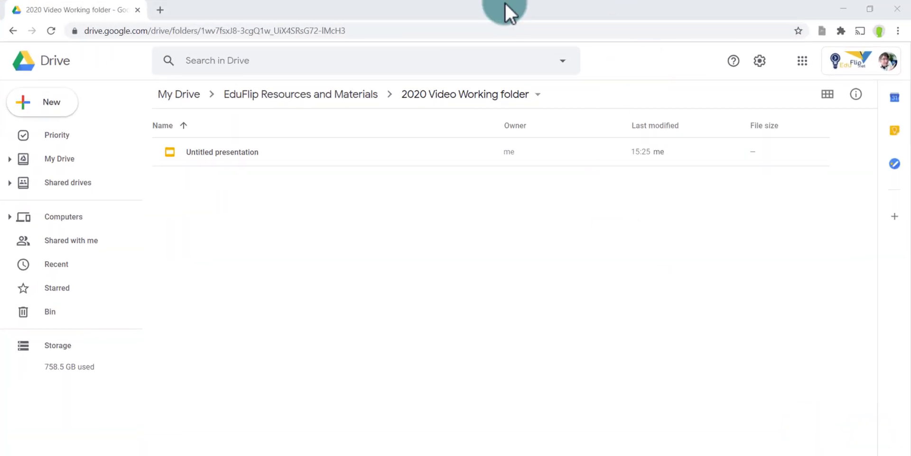
- Launch Google Meet in a new tab from the Google Drive apps launcher
{"action": "left_click", "coordinate": [160, 10]}
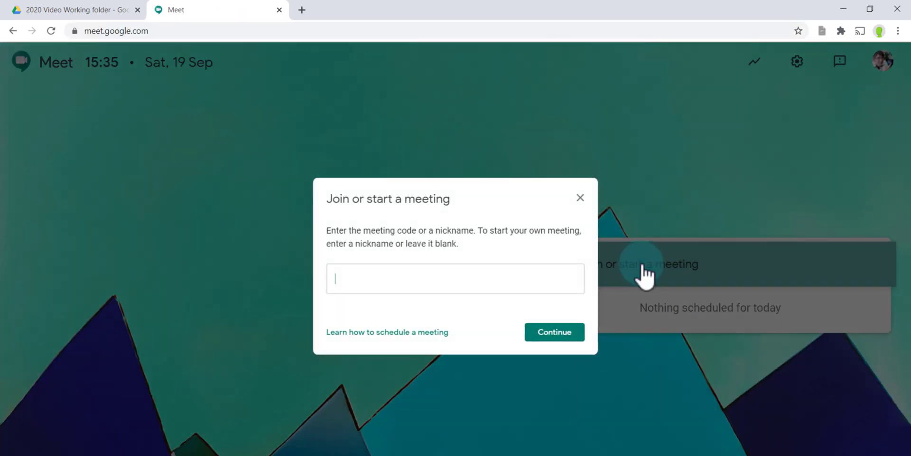
- Start a new meeting nicknamed 'BG Blur' and continue to the preview
{"action": "type", "text": "B"}
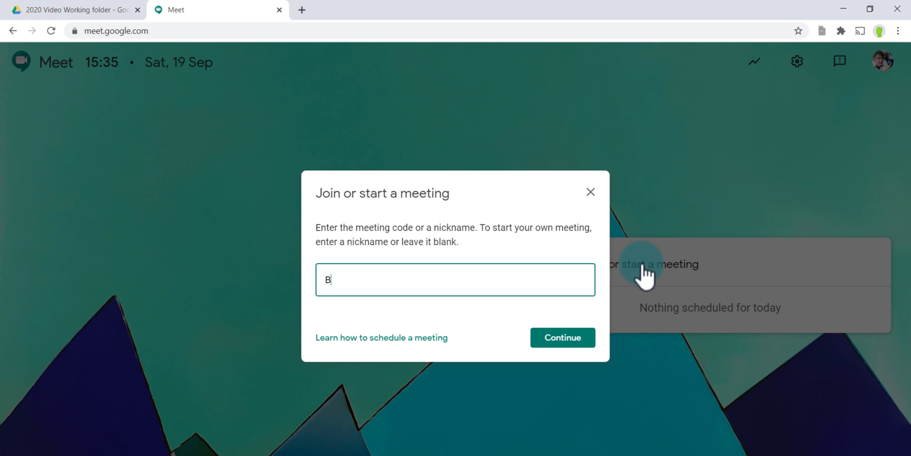
{"action": "type", "text": "G Blur"}
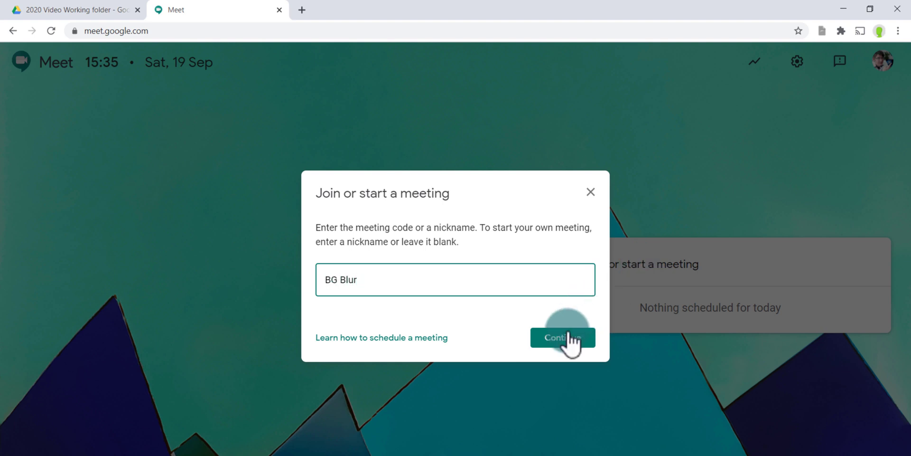
{"action": "left_click", "coordinate": [561, 338]}
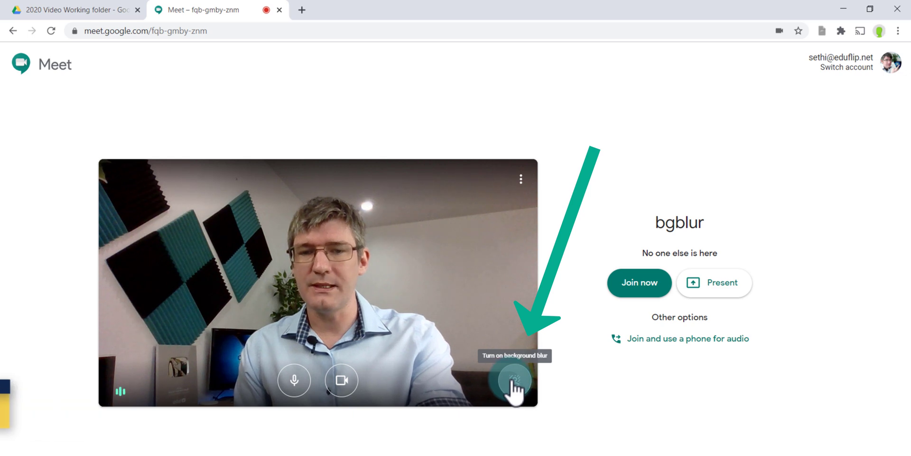
{"action": "left_click", "coordinate": [511, 380]}
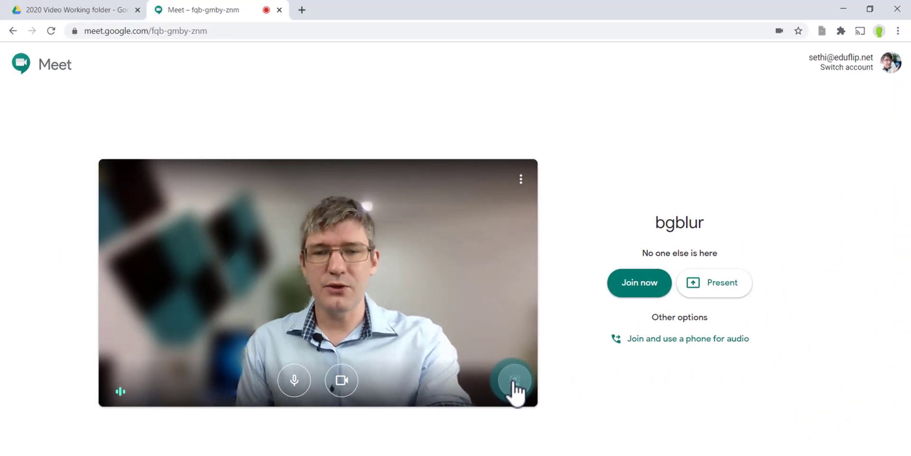
{"action": "left_click", "coordinate": [639, 283]}
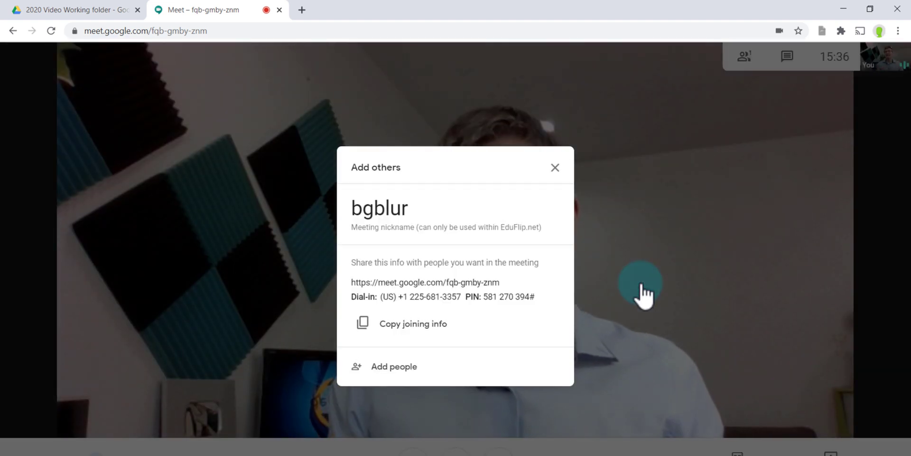
{"action": "mouse_move", "coordinate": [555, 167]}
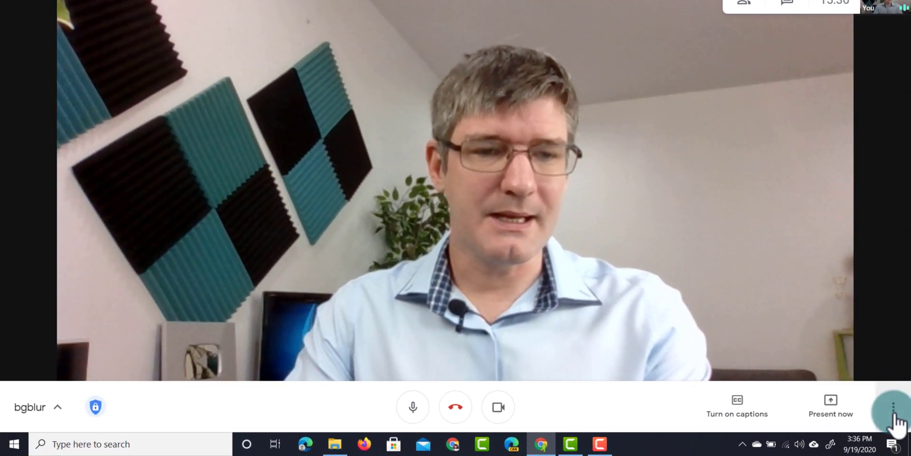
- Turn on background blur from the in-call more-options menu
{"action": "left_click", "coordinate": [894, 406]}
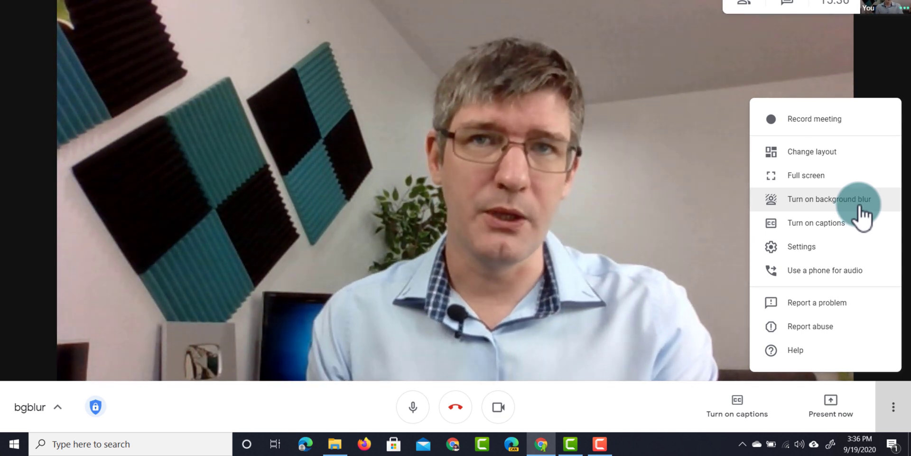
{"action": "left_click", "coordinate": [830, 198]}
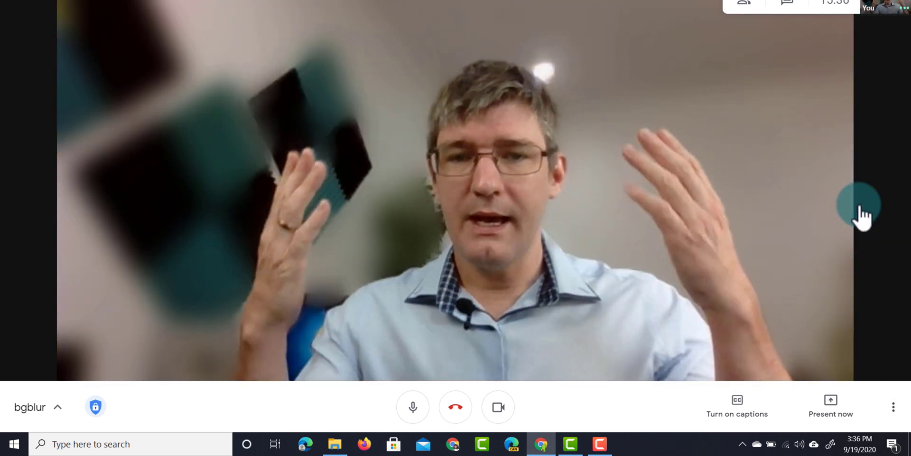